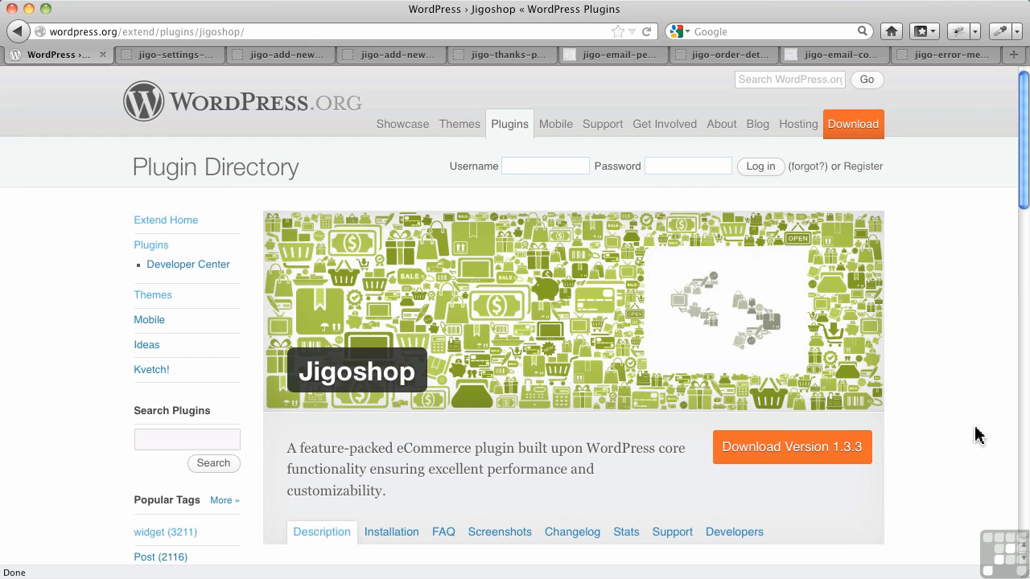
{"action": "mouse_move", "coordinate": [830, 350]}
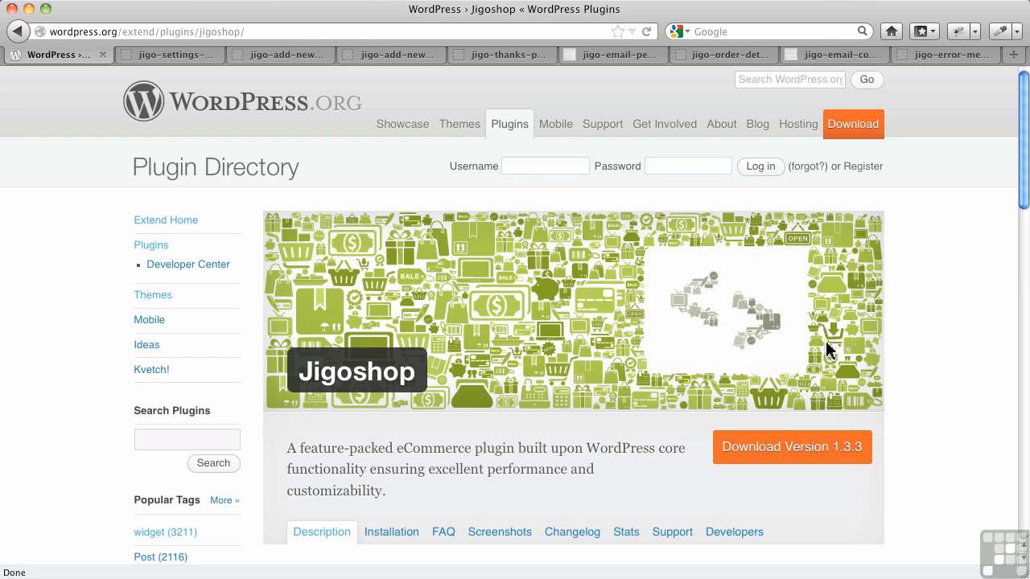
Step: Show Jigoshop's General settings with the 'Enforce login for downloads' option
{"action": "left_click", "coordinate": [169, 55]}
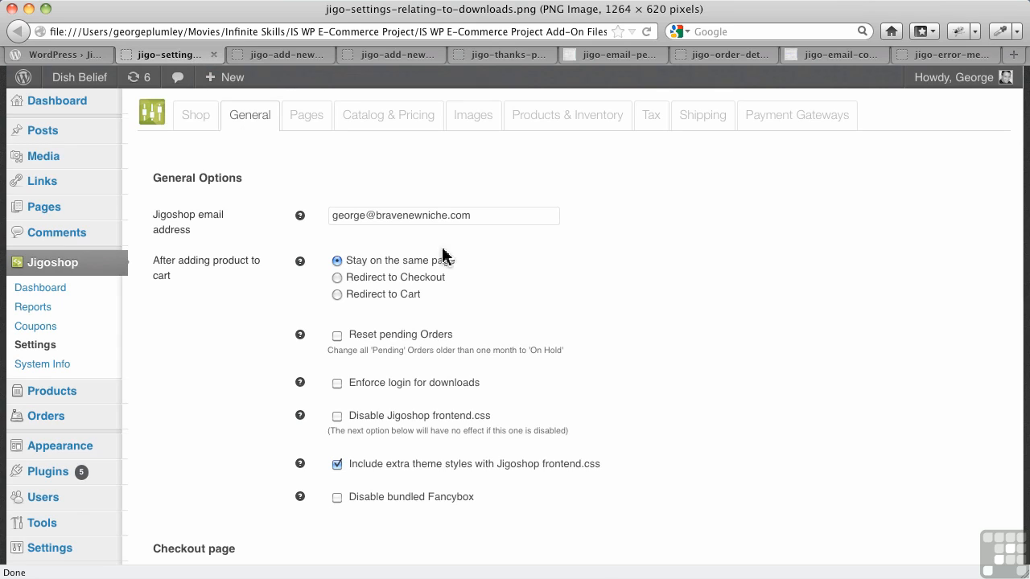
{"action": "mouse_move", "coordinate": [596, 352]}
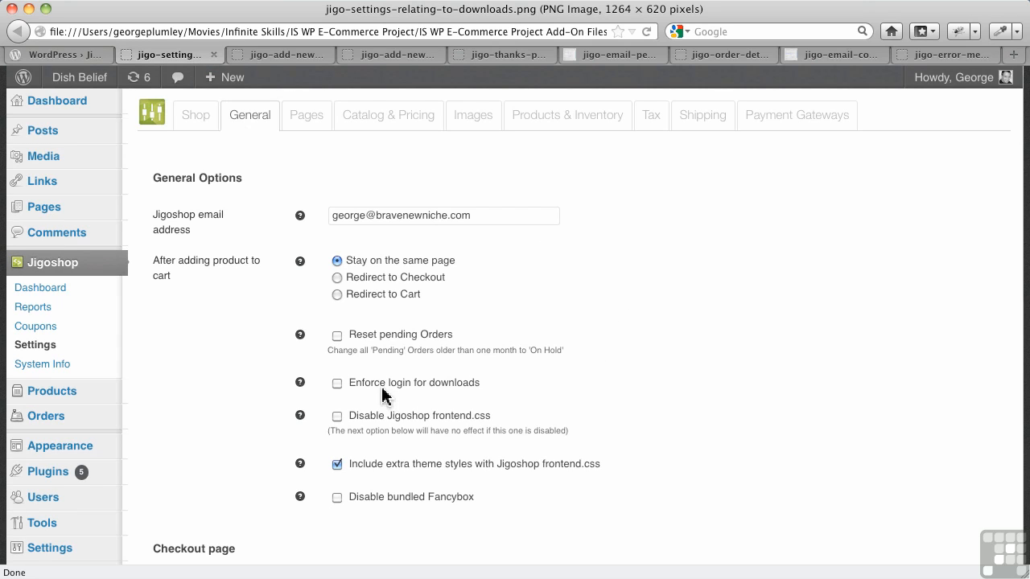
{"action": "mouse_move", "coordinate": [425, 396]}
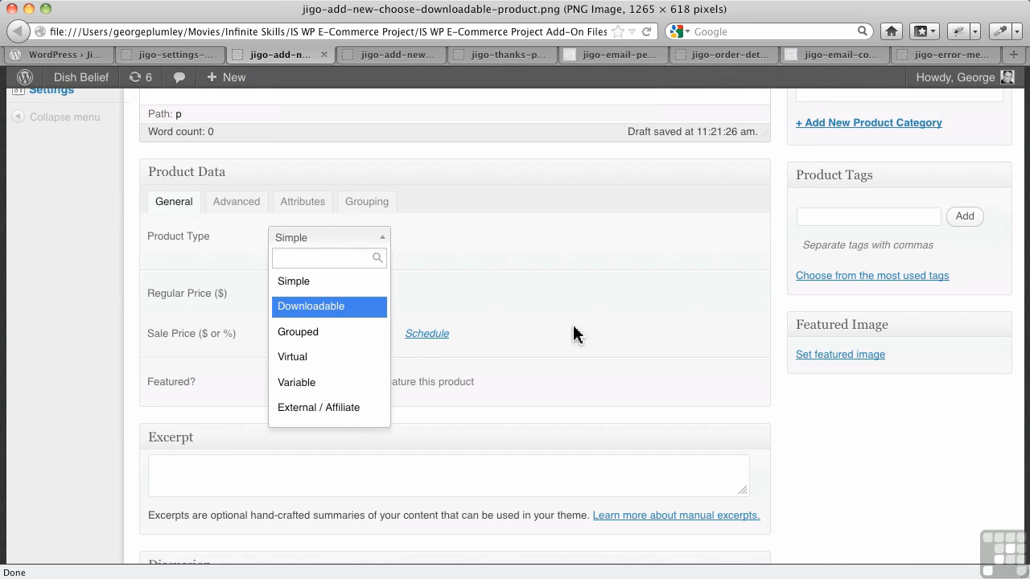
{"action": "mouse_move", "coordinate": [483, 303]}
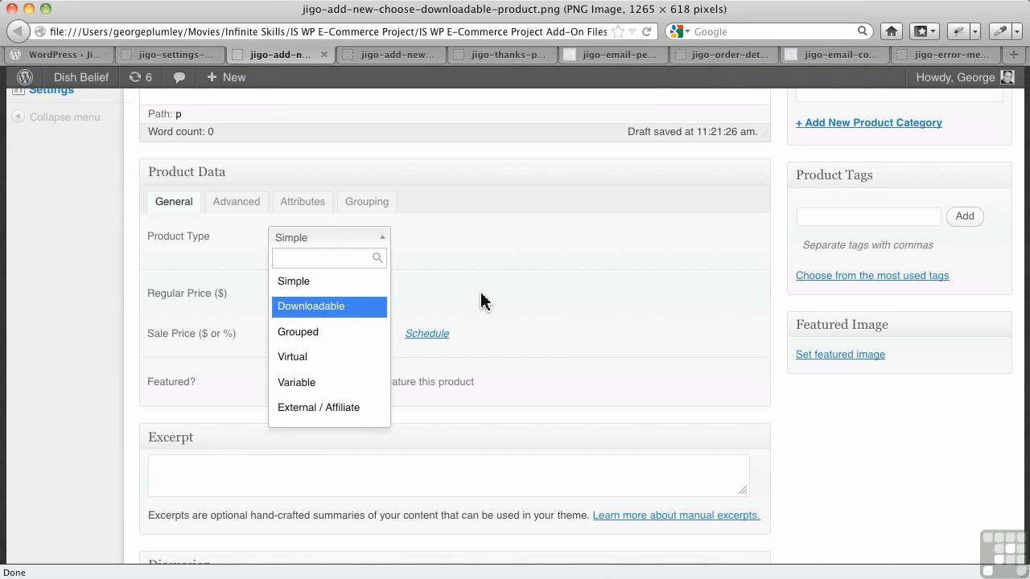
{"action": "mouse_move", "coordinate": [304, 254]}
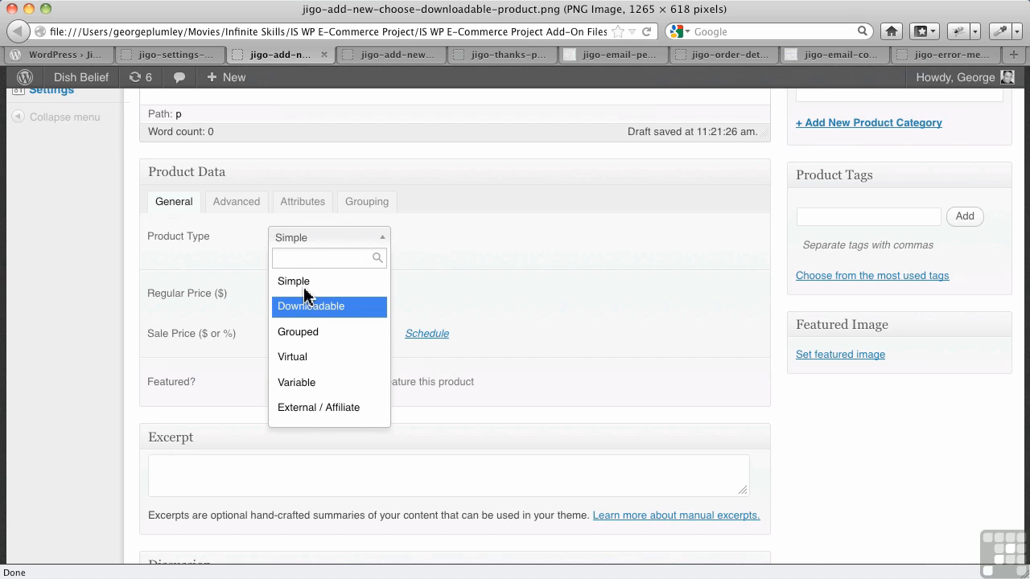
{"action": "mouse_move", "coordinate": [351, 148]}
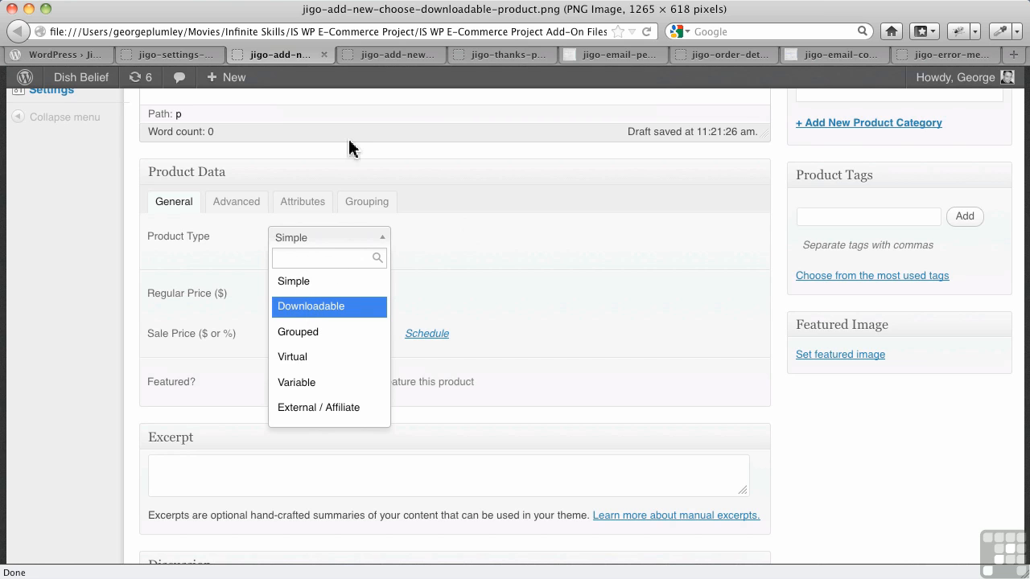
Step: Show the downloadable product's File tab with its file path and download limit
{"action": "left_click", "coordinate": [311, 306]}
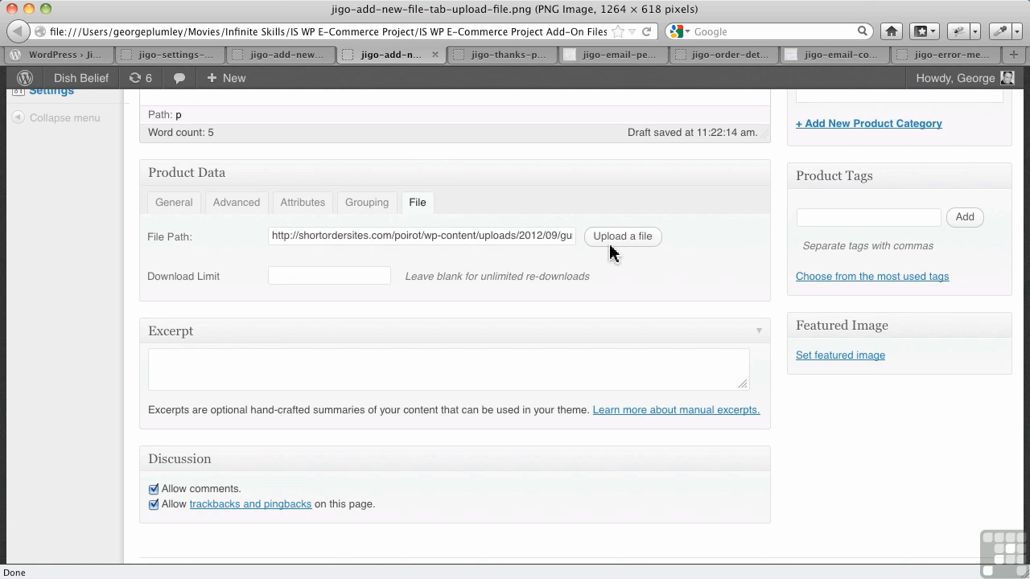
{"action": "mouse_move", "coordinate": [458, 244]}
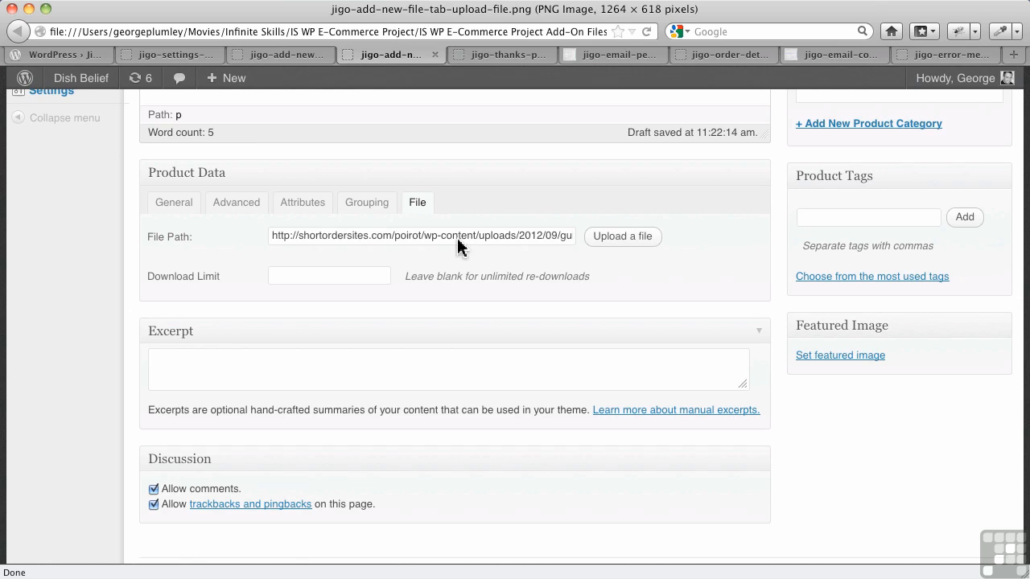
{"action": "mouse_move", "coordinate": [529, 246]}
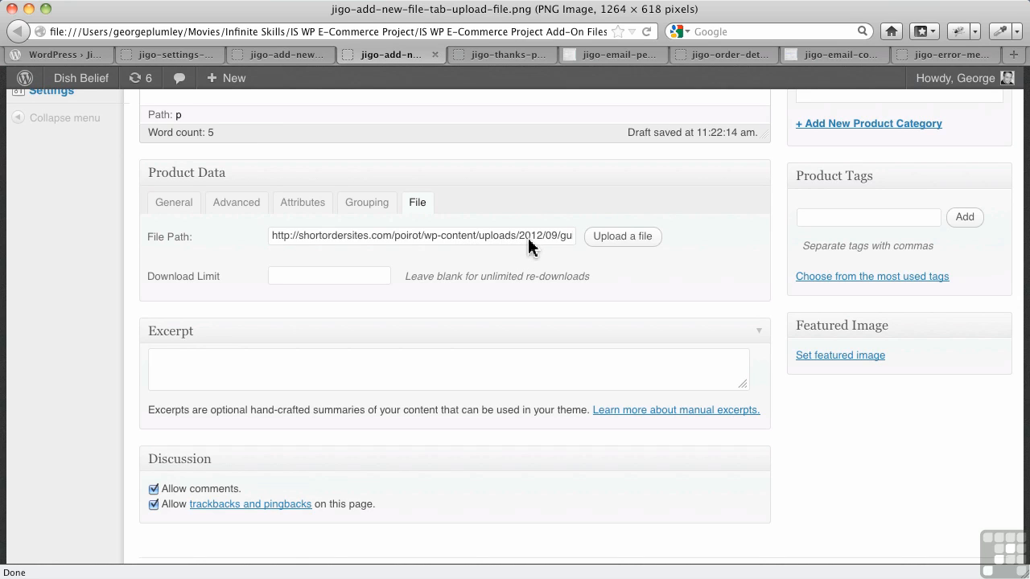
{"action": "mouse_move", "coordinate": [547, 254]}
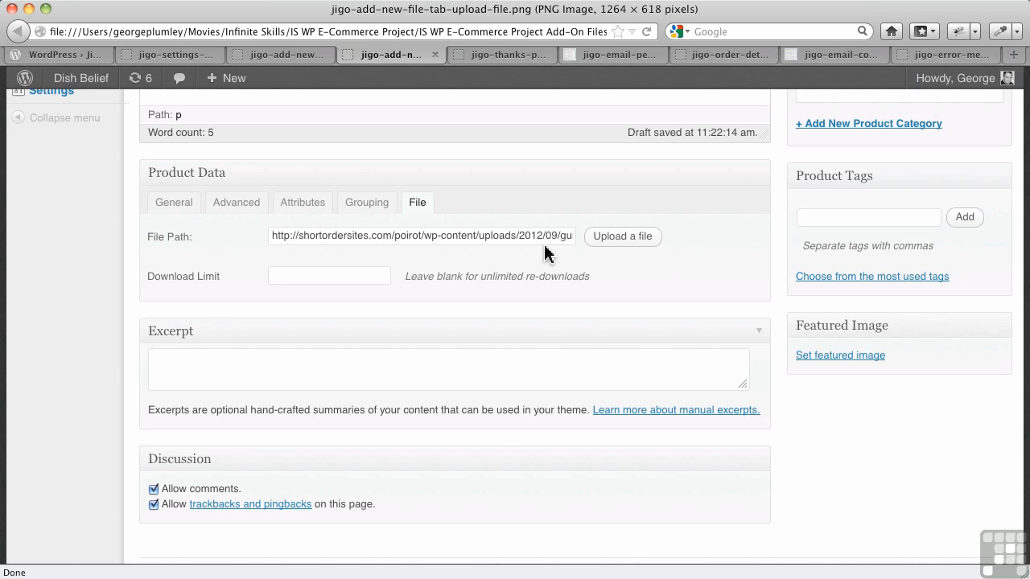
{"action": "mouse_move", "coordinate": [367, 290]}
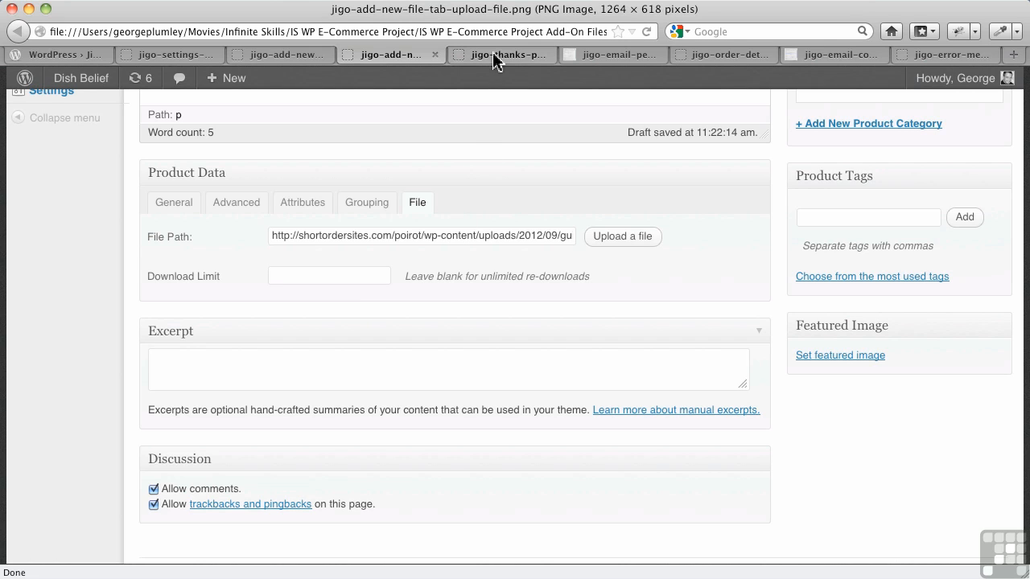
Step: Show the thank-you page for order #463 paid by cheque, pending payment
{"action": "left_click", "coordinate": [500, 54]}
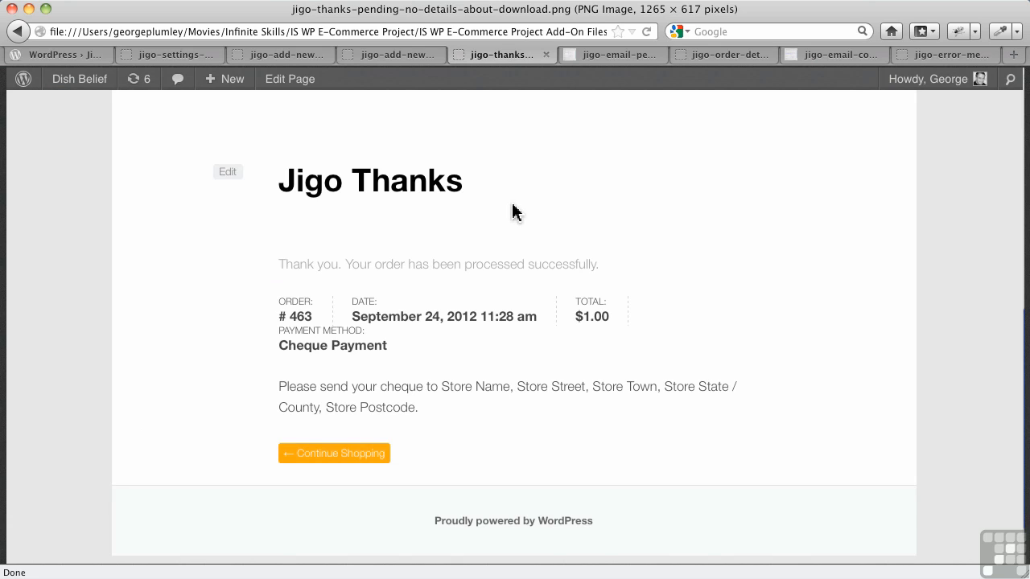
{"action": "mouse_move", "coordinate": [441, 410]}
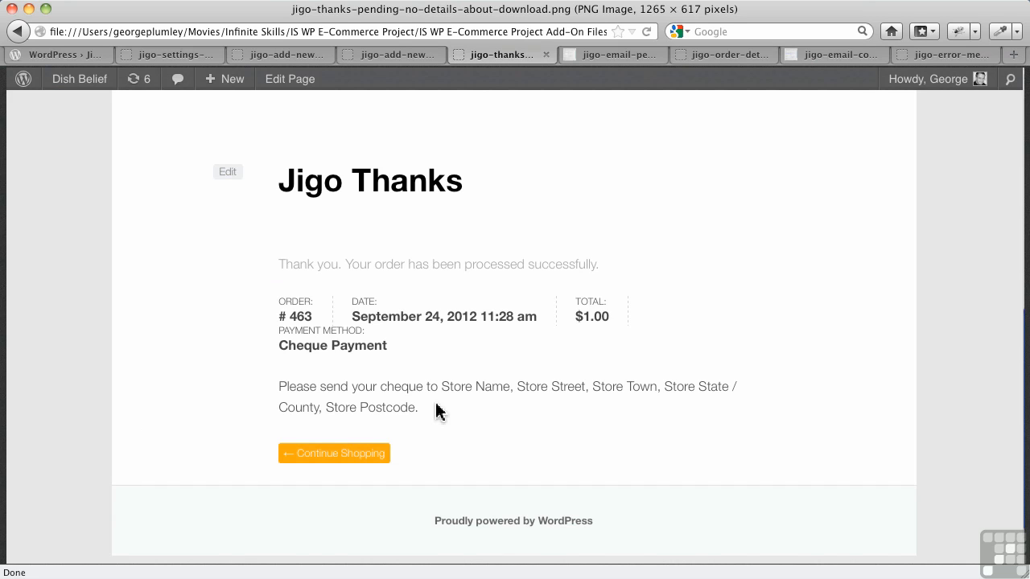
{"action": "mouse_move", "coordinate": [427, 402]}
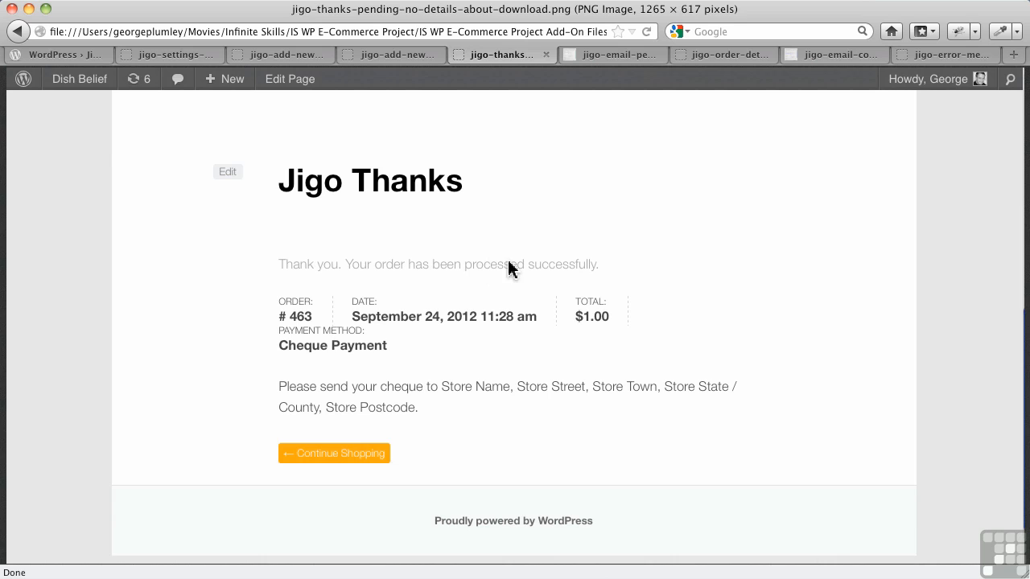
{"action": "mouse_move", "coordinate": [357, 370]}
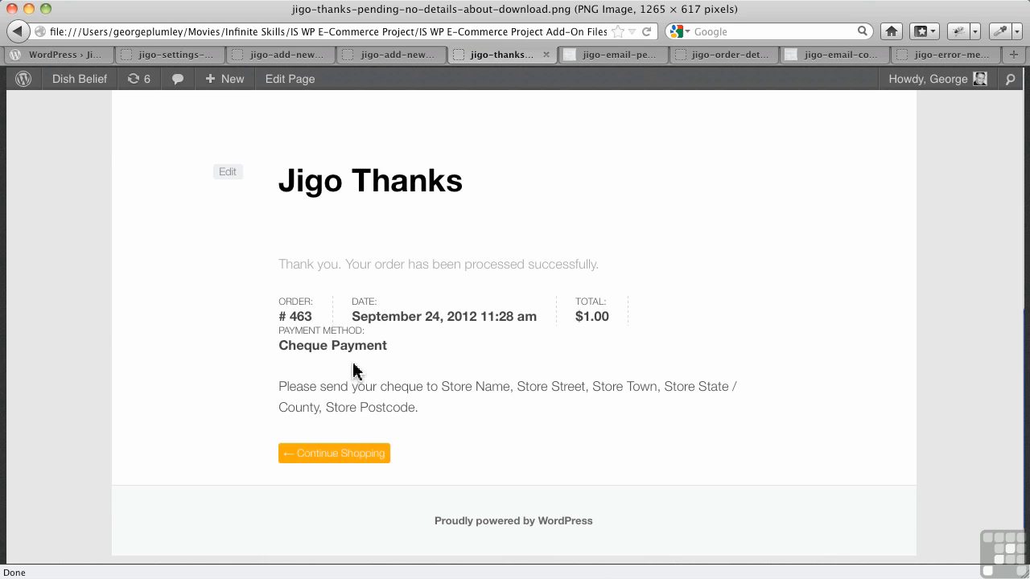
{"action": "mouse_move", "coordinate": [431, 301]}
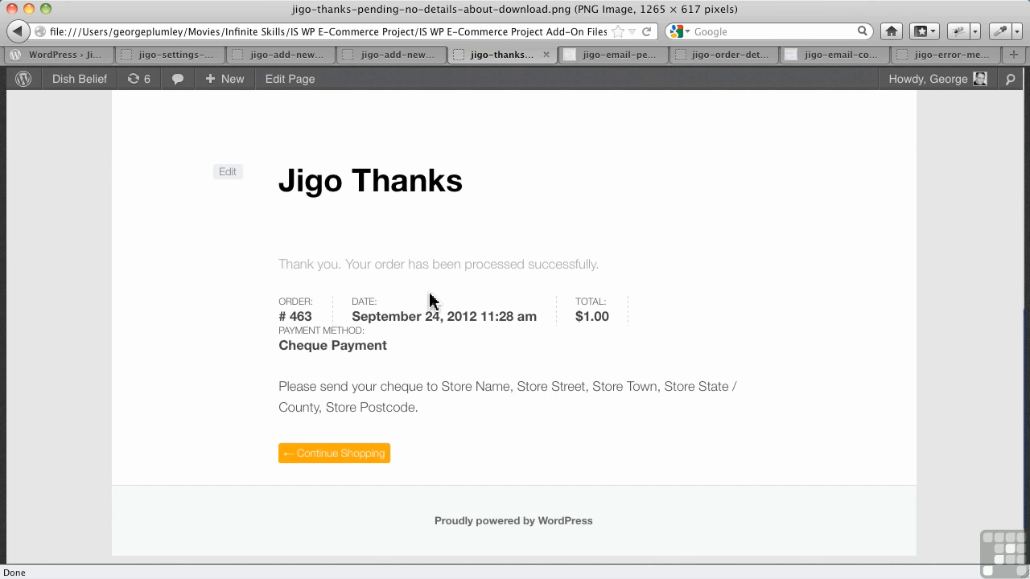
Step: Show the Order Received email for order #463 listing the dinnerware guide without a download link
{"action": "left_click", "coordinate": [613, 55]}
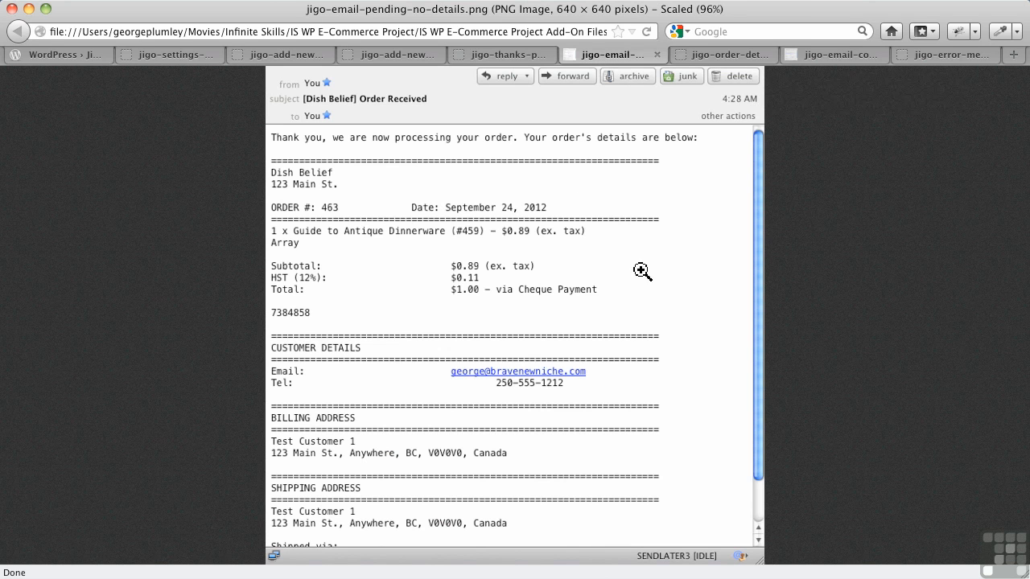
{"action": "mouse_move", "coordinate": [672, 301]}
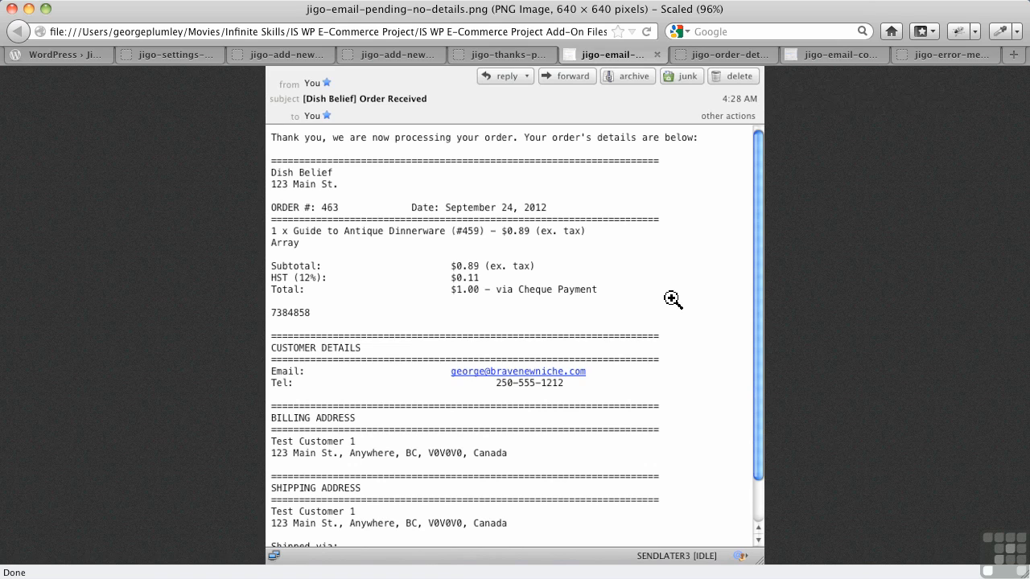
{"action": "mouse_move", "coordinate": [670, 294]}
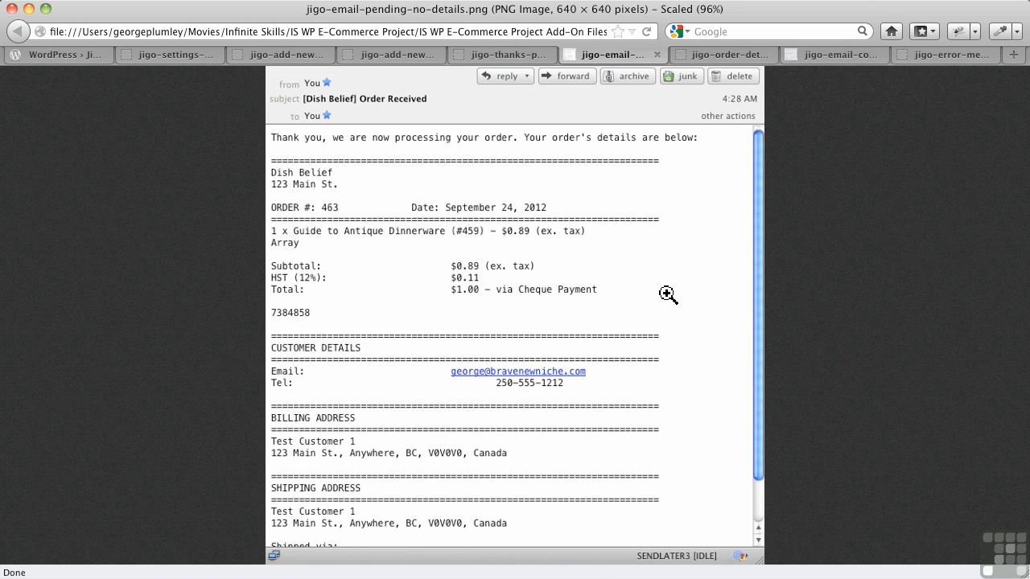
{"action": "mouse_move", "coordinate": [634, 232]}
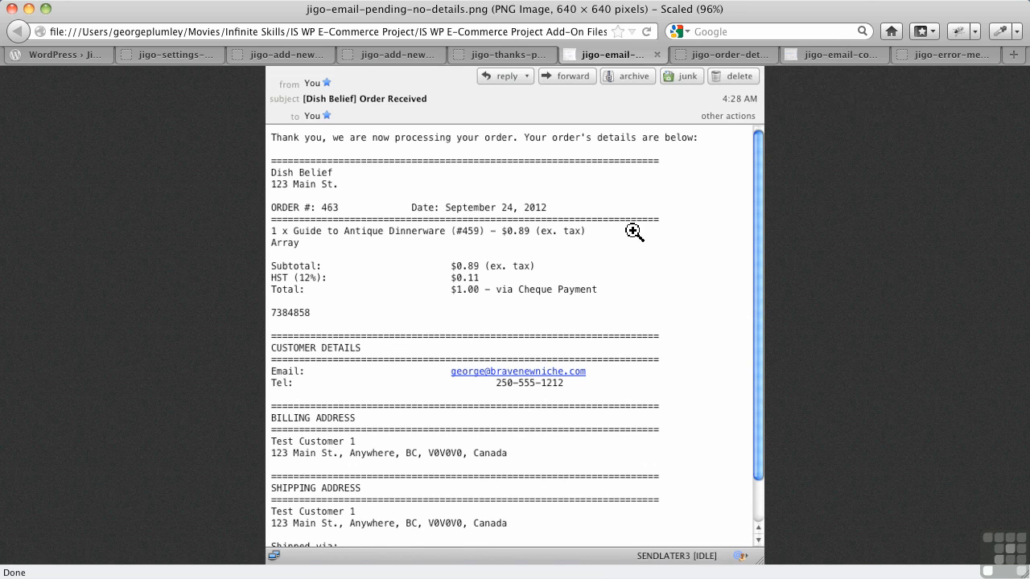
{"action": "mouse_move", "coordinate": [595, 177]}
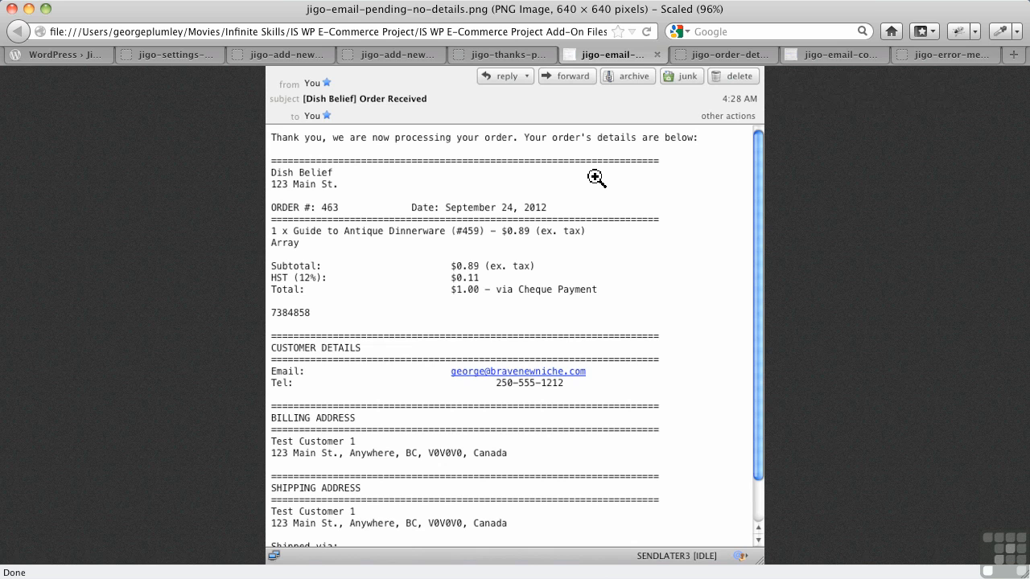
{"action": "mouse_move", "coordinate": [655, 92]}
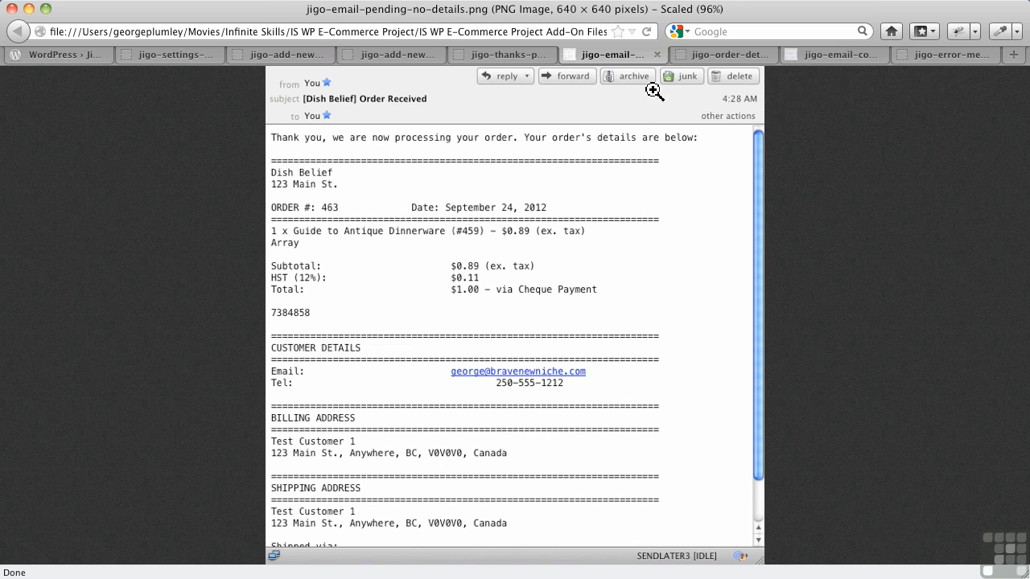
Step: Show the Edit Order screen for the Completed order with the $1.00 dinnerware guide
{"action": "left_click", "coordinate": [720, 55]}
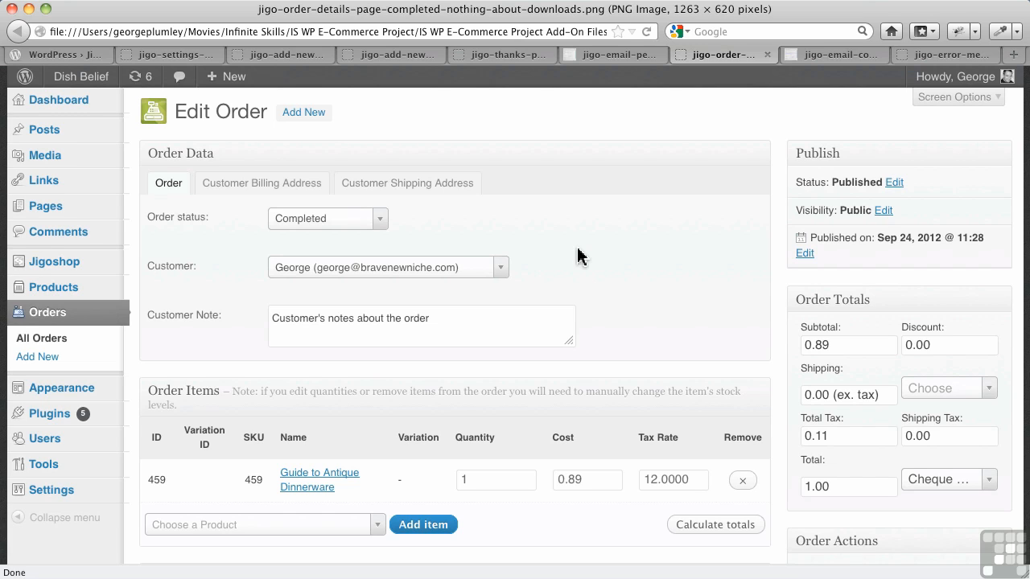
{"action": "mouse_move", "coordinate": [330, 232]}
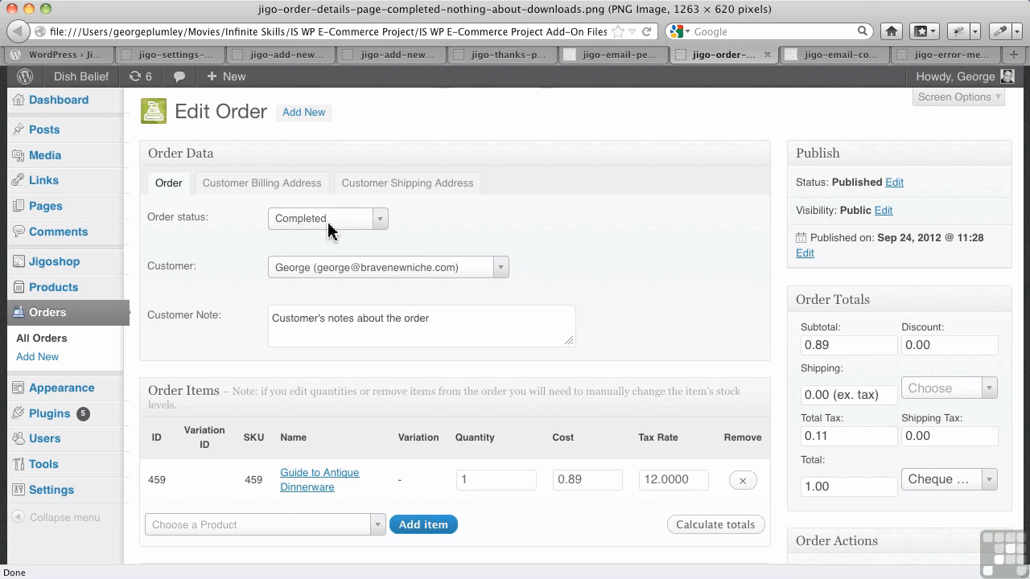
{"action": "mouse_move", "coordinate": [331, 232]}
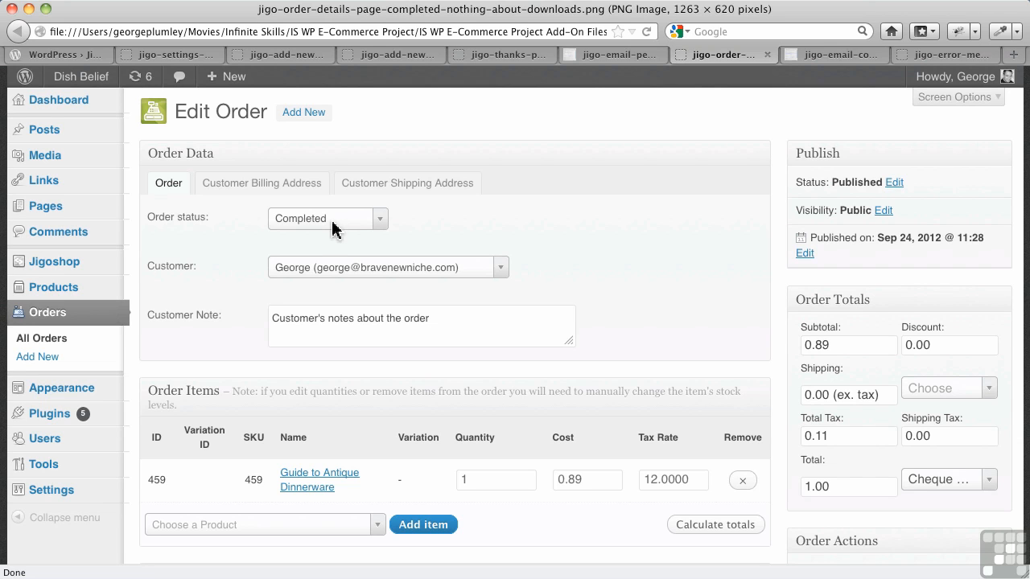
{"action": "mouse_move", "coordinate": [834, 55]}
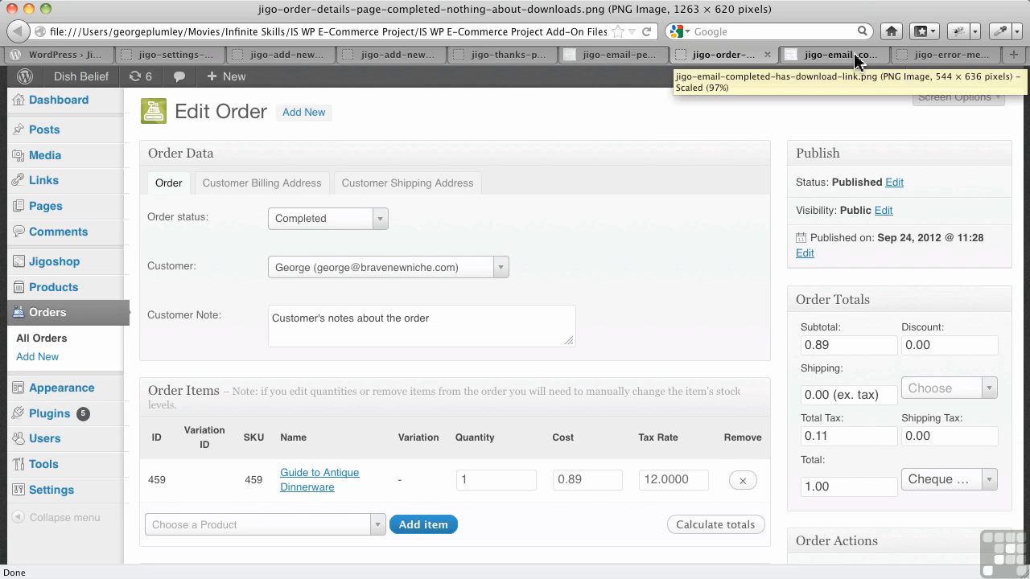
Step: Show the Order Complete email for order #463 with the dinnerware guide download link
{"action": "left_click", "coordinate": [833, 55]}
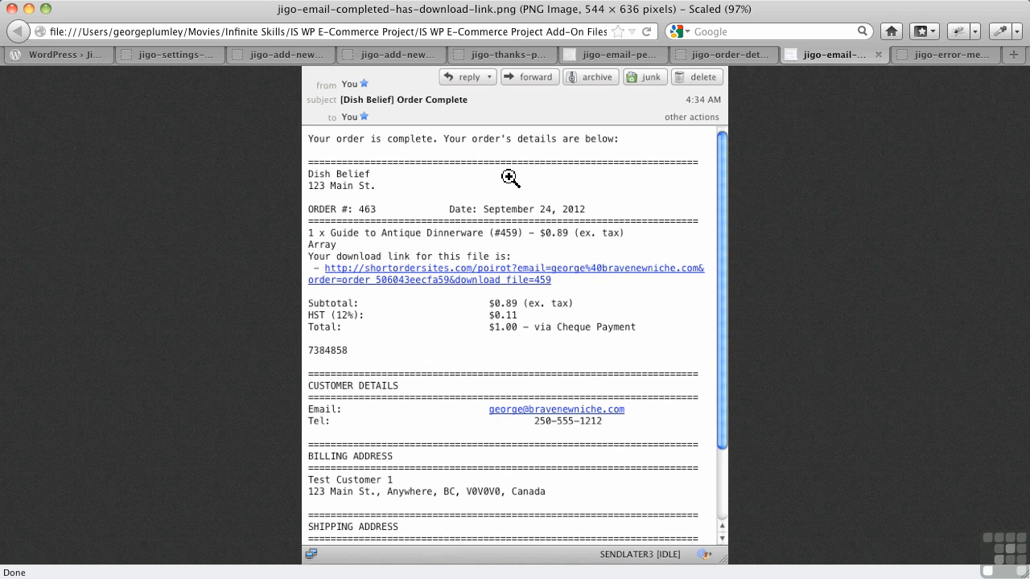
{"action": "mouse_move", "coordinate": [502, 206]}
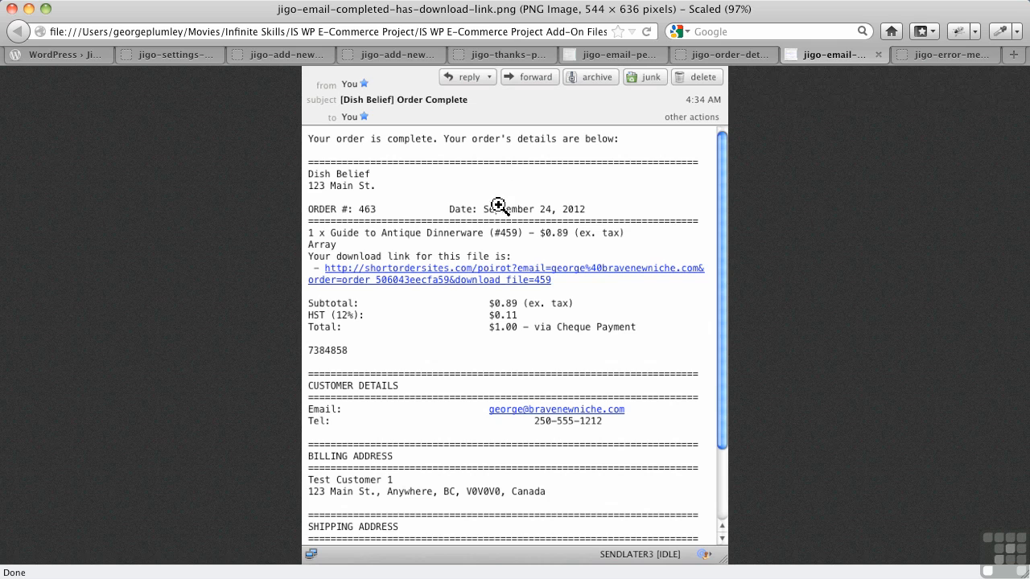
{"action": "mouse_move", "coordinate": [442, 299]}
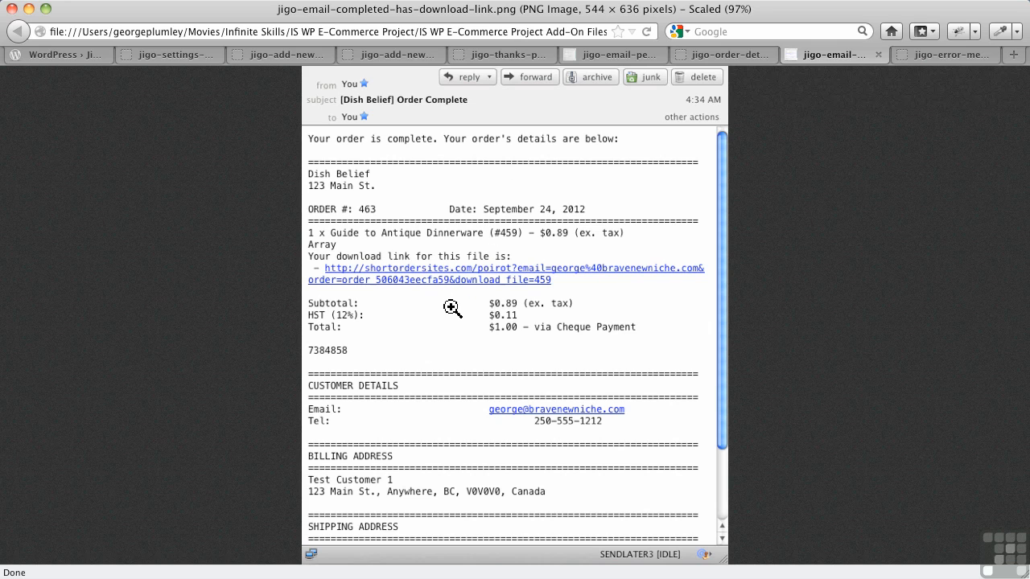
{"action": "mouse_move", "coordinate": [469, 273]}
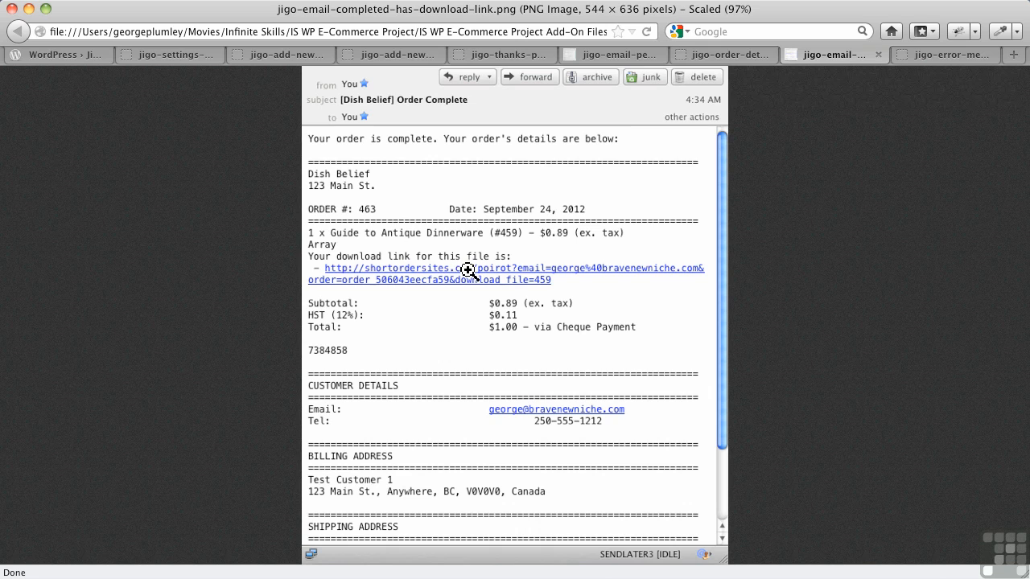
{"action": "mouse_move", "coordinate": [475, 271]}
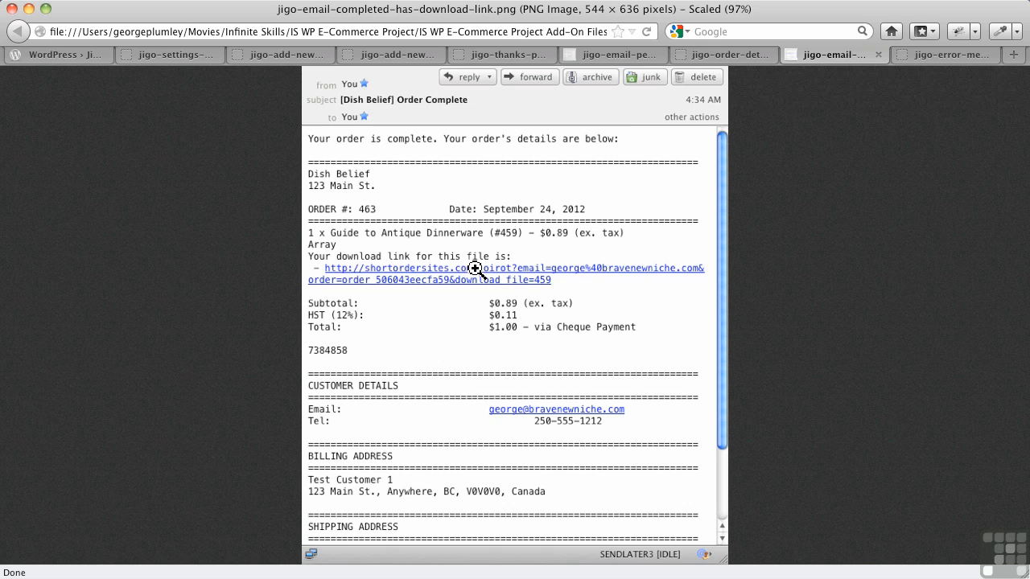
{"action": "mouse_move", "coordinate": [480, 267]}
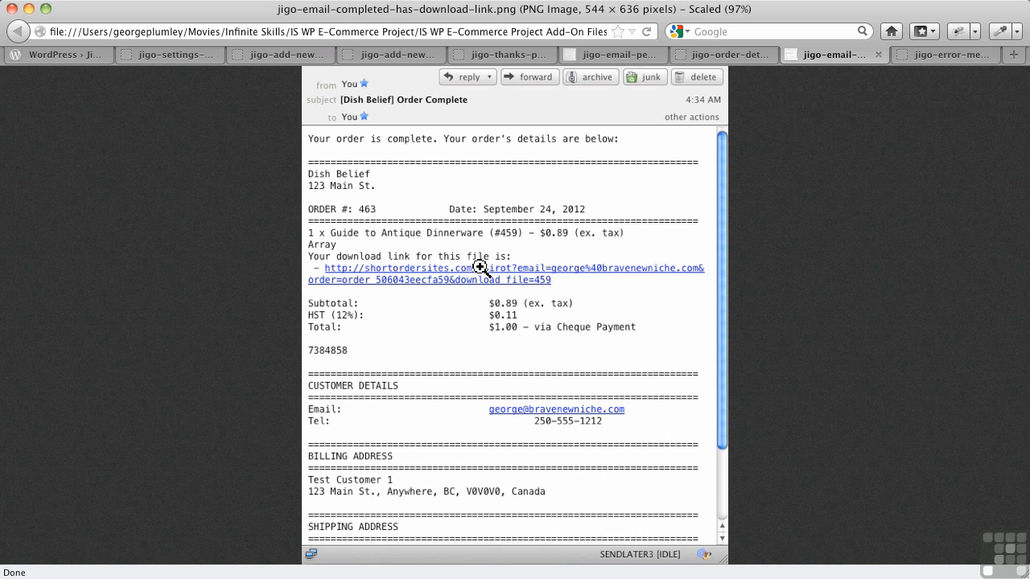